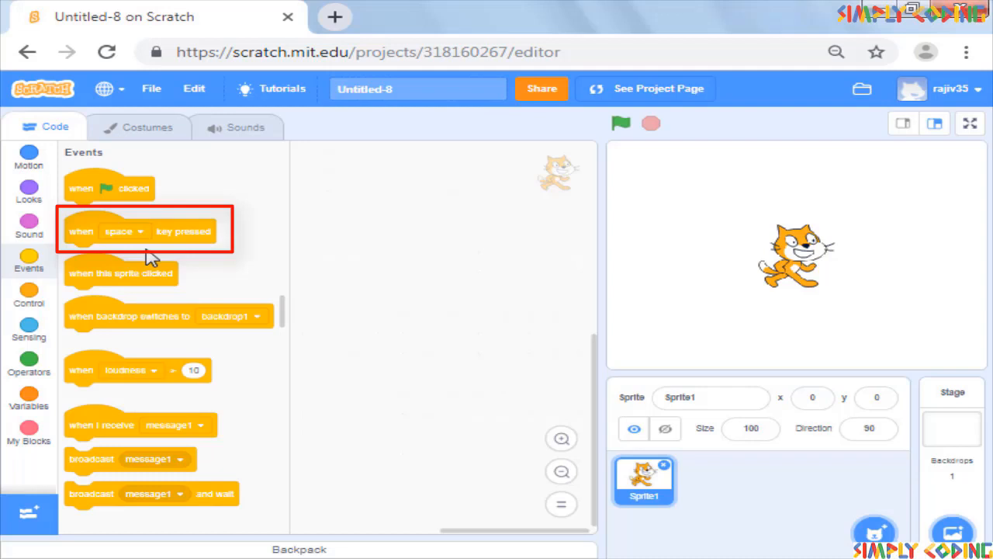
# Step: Place a 'when space key pressed' trigger in the scripts area
pyautogui.click(125, 230)
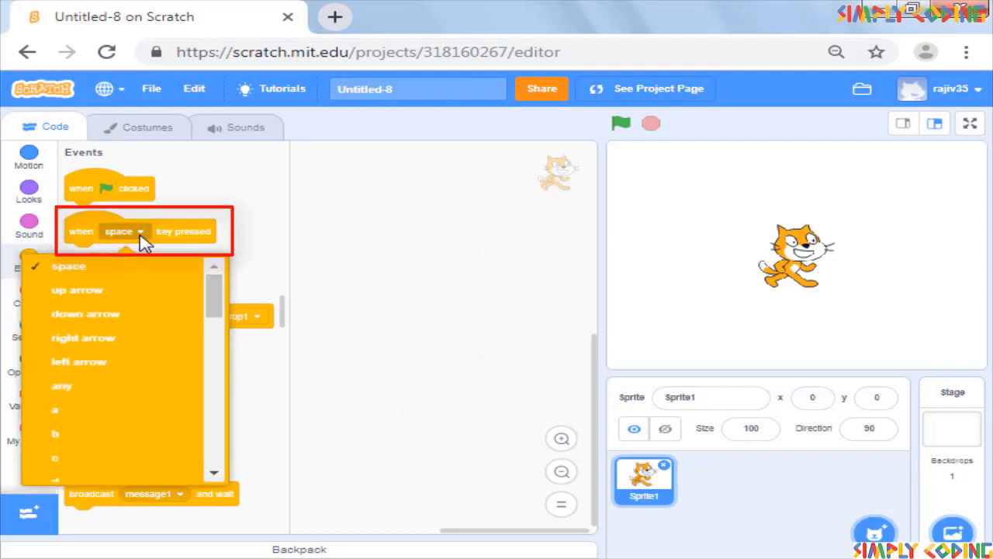
pyautogui.moveTo(152, 442)
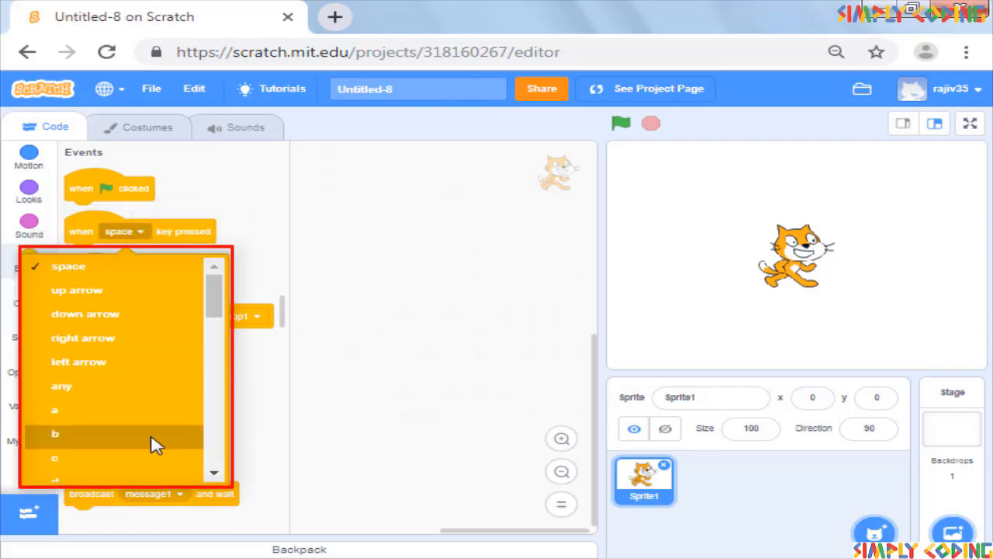
pyautogui.scroll(-3)
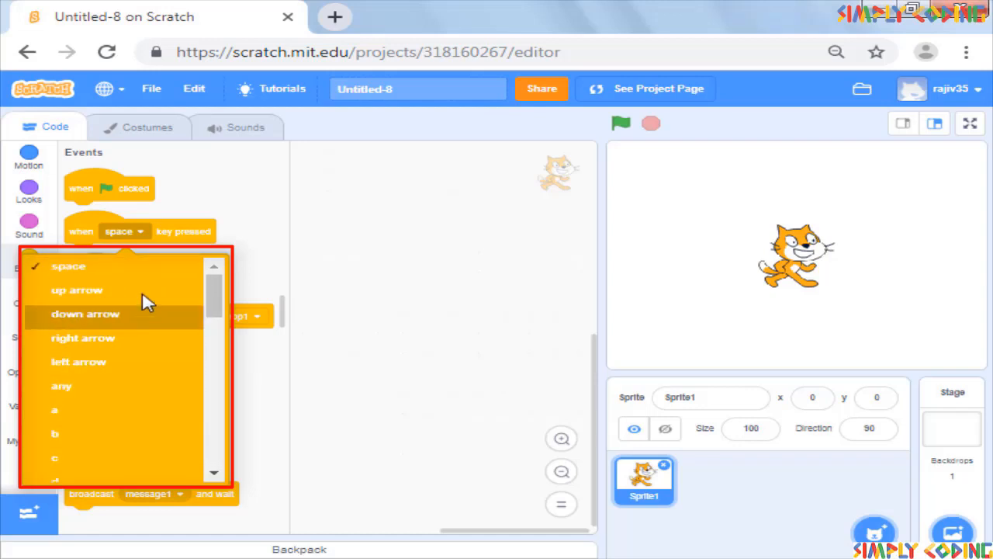
pyautogui.moveTo(171, 283)
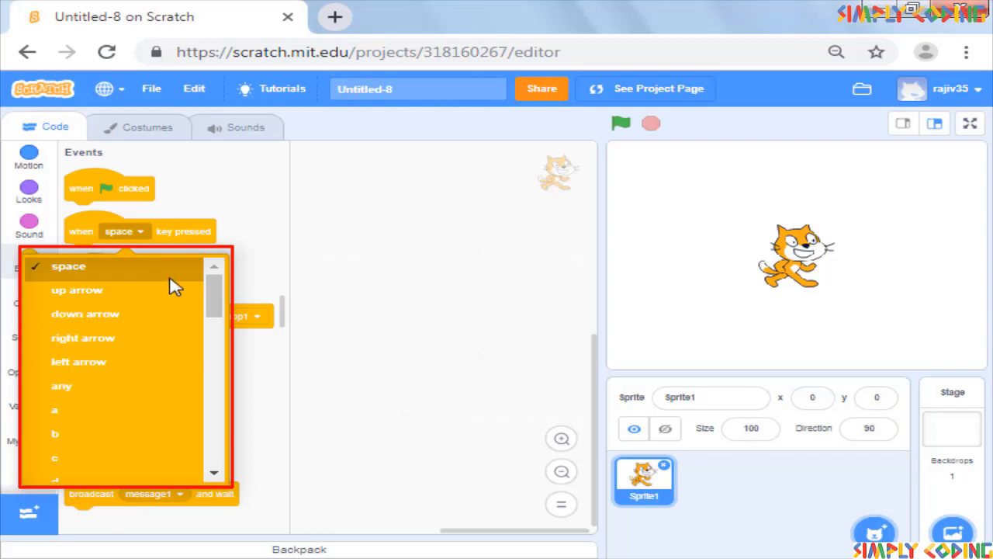
pyautogui.moveTo(178, 286)
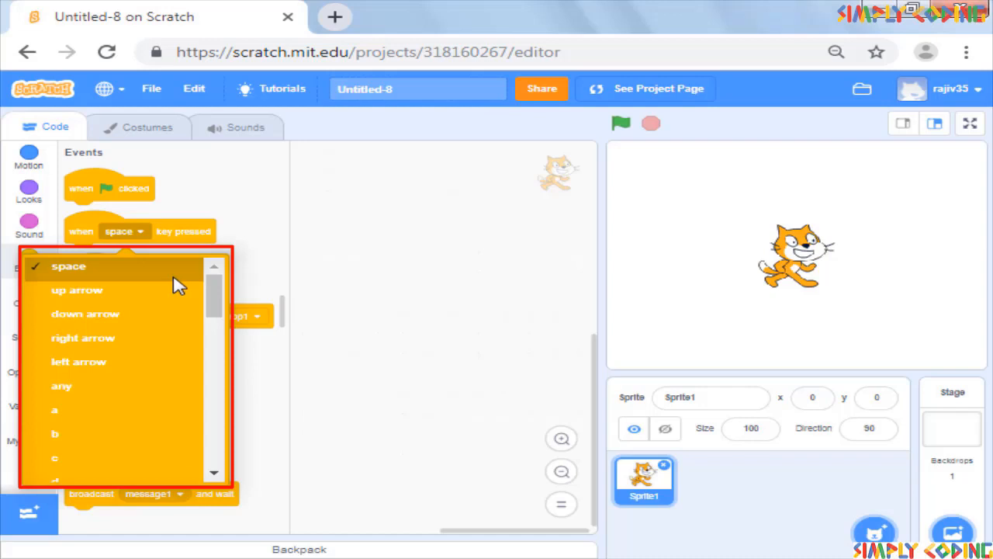
pyautogui.click(69, 266)
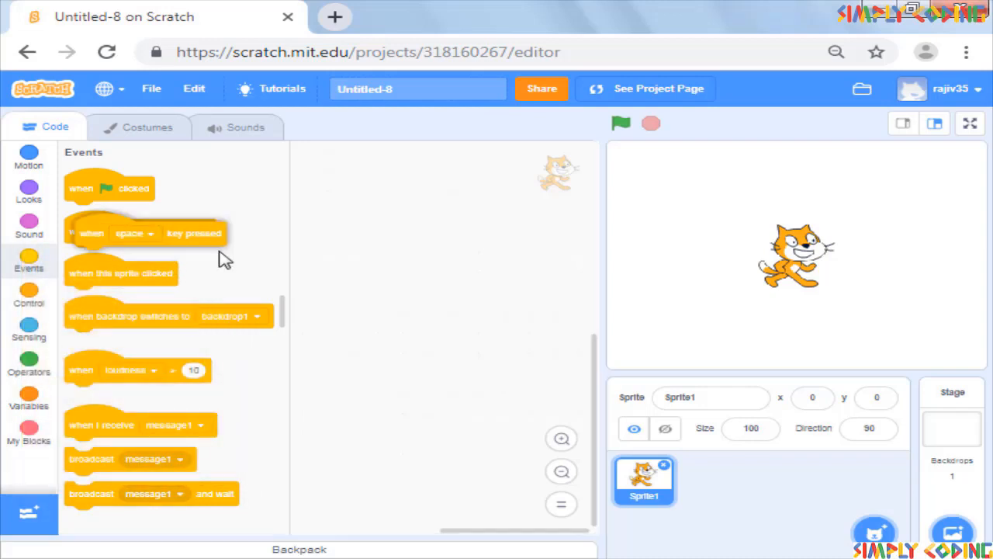
pyautogui.moveTo(145, 233); pyautogui.dragTo(431, 219)
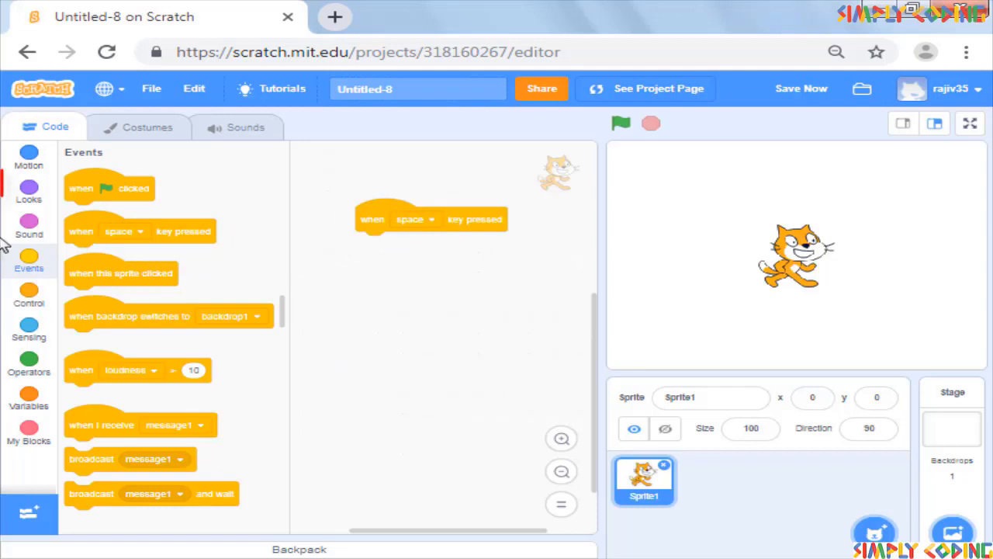
# Step: Attach Looks 'change size by' under the trigger, test with Space, and set the amount to -20
pyautogui.click(29, 190)
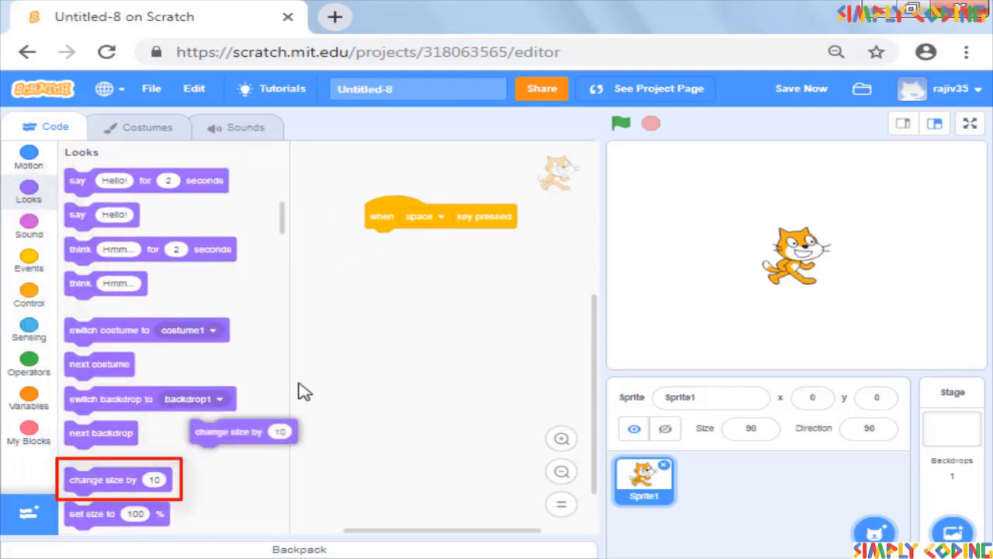
pyautogui.moveTo(243, 432); pyautogui.dragTo(418, 240)
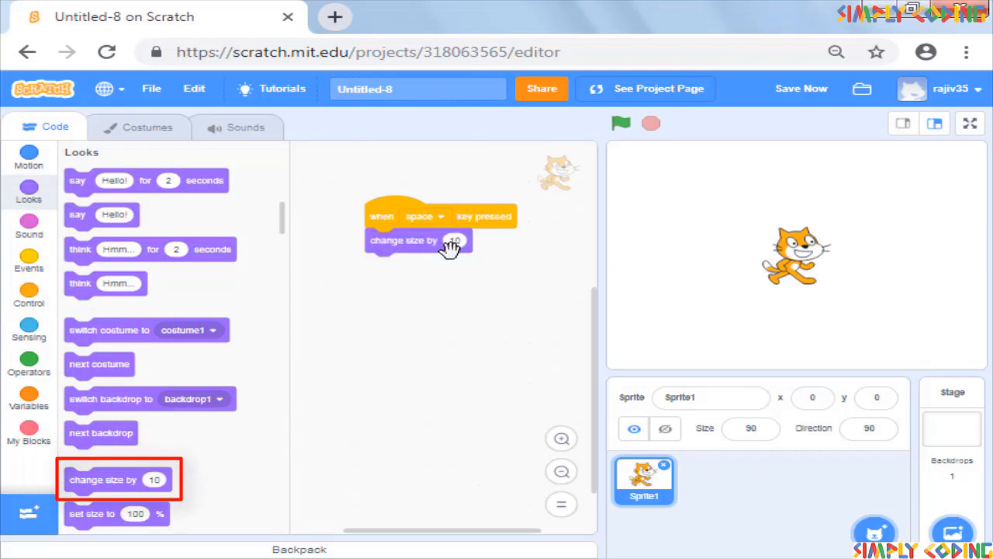
pyautogui.press('space')
pyautogui.write('20')
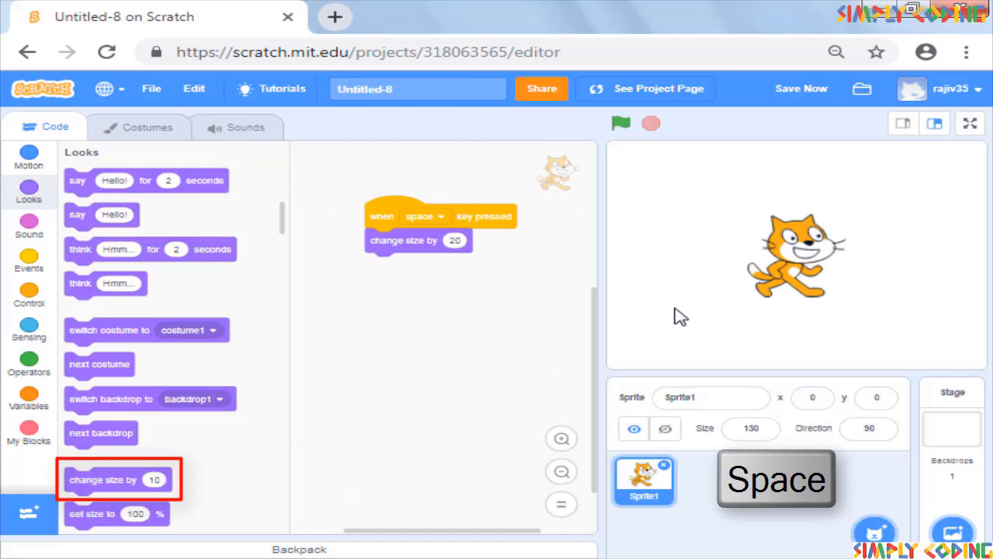
pyautogui.press('space')
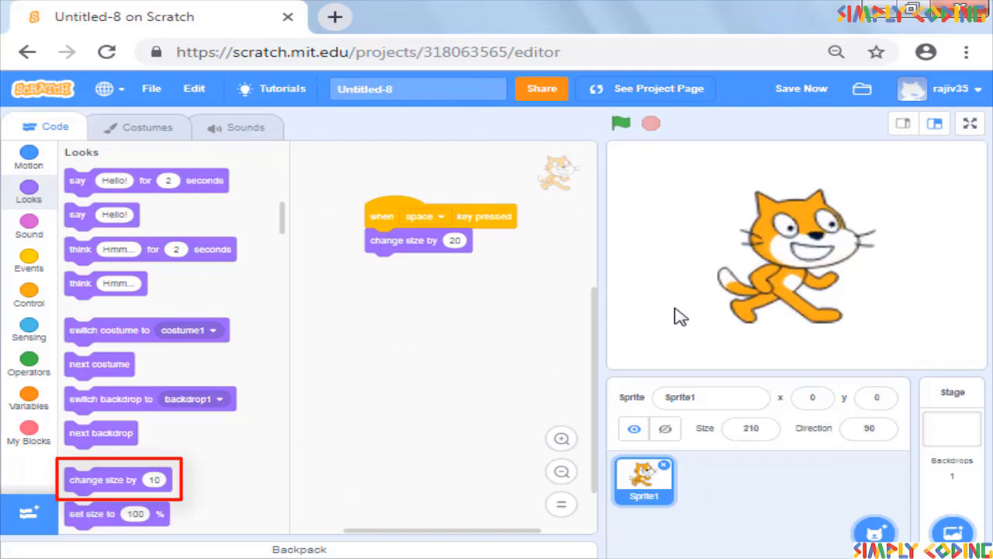
pyautogui.click(454, 240)
pyautogui.write('-20')
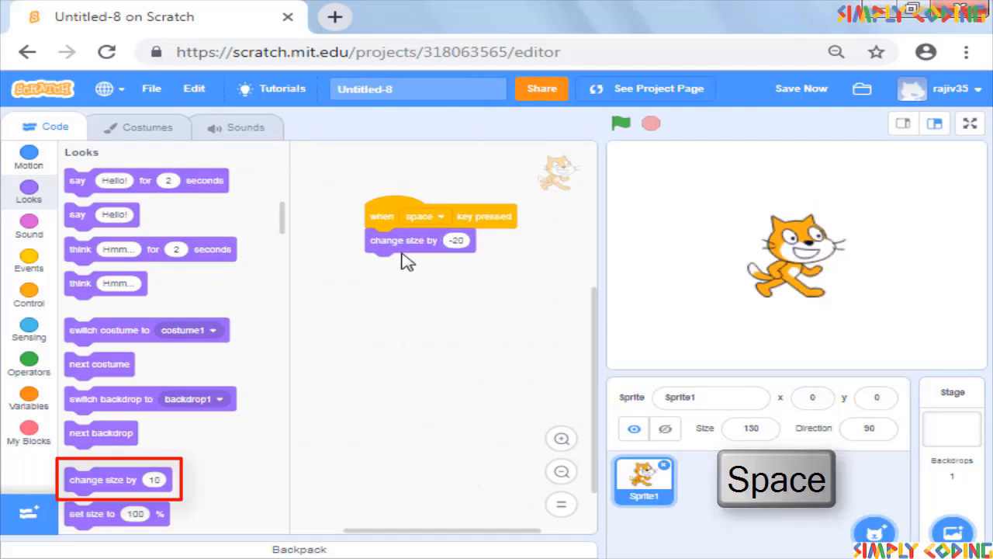
pyautogui.moveTo(380, 239)
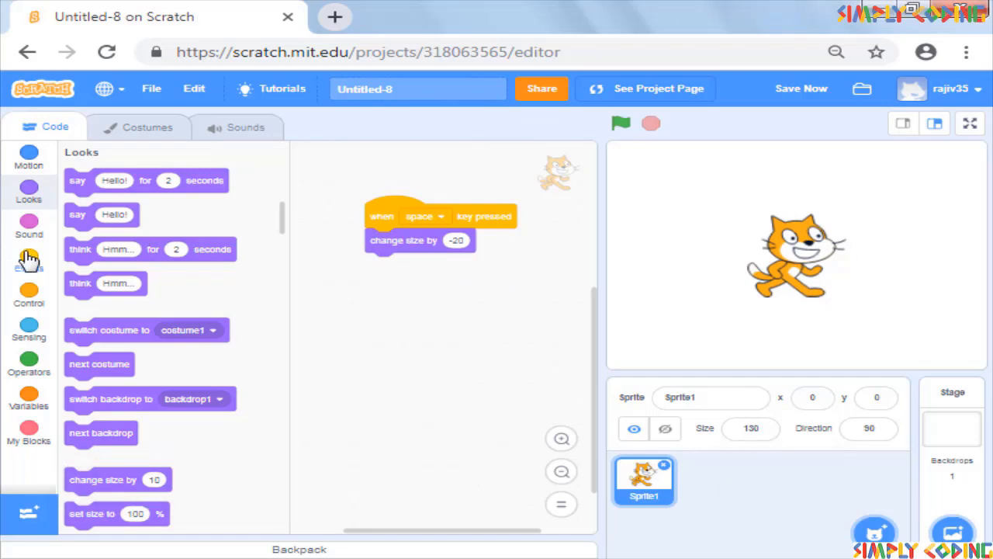
# Step: Attach 'change size by 10' under 'when this sprite clicked', then test it by clicking the cat
pyautogui.click(29, 260)
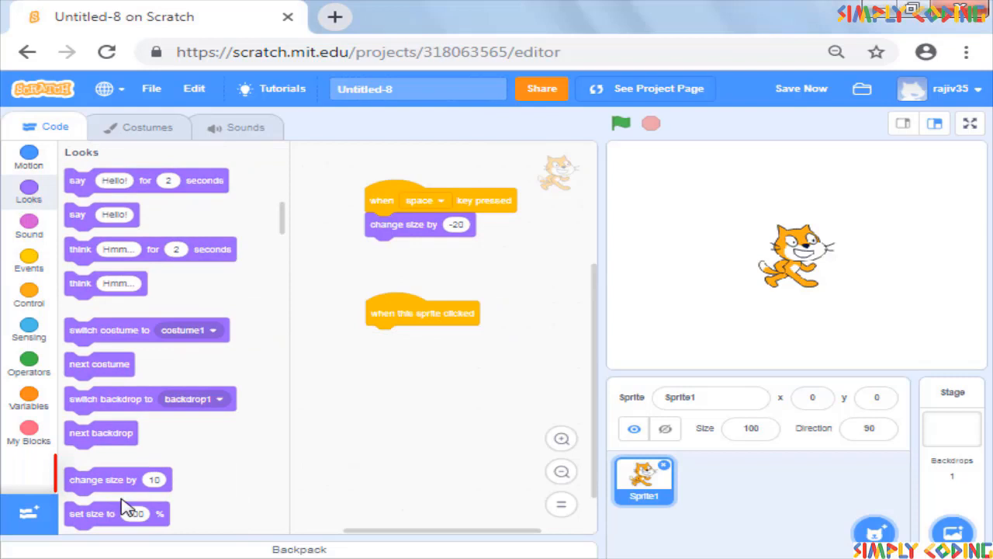
pyautogui.moveTo(116, 478); pyautogui.dragTo(419, 337)
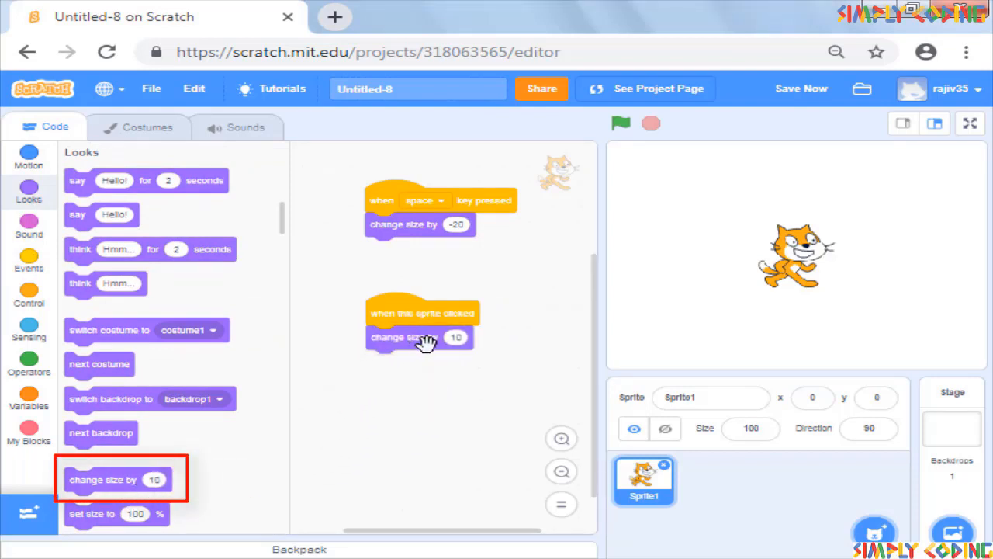
pyautogui.click(802, 266)
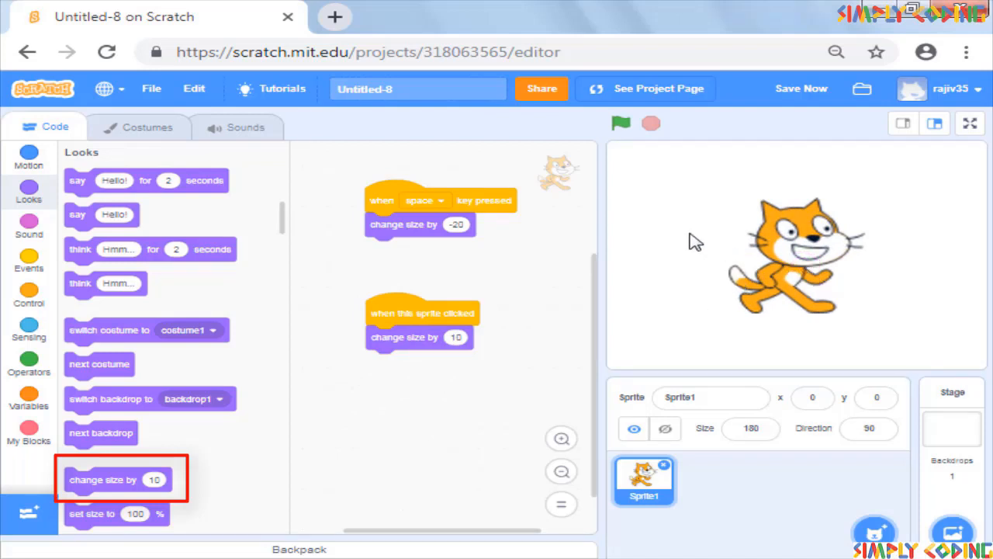
pyautogui.moveTo(681, 244)
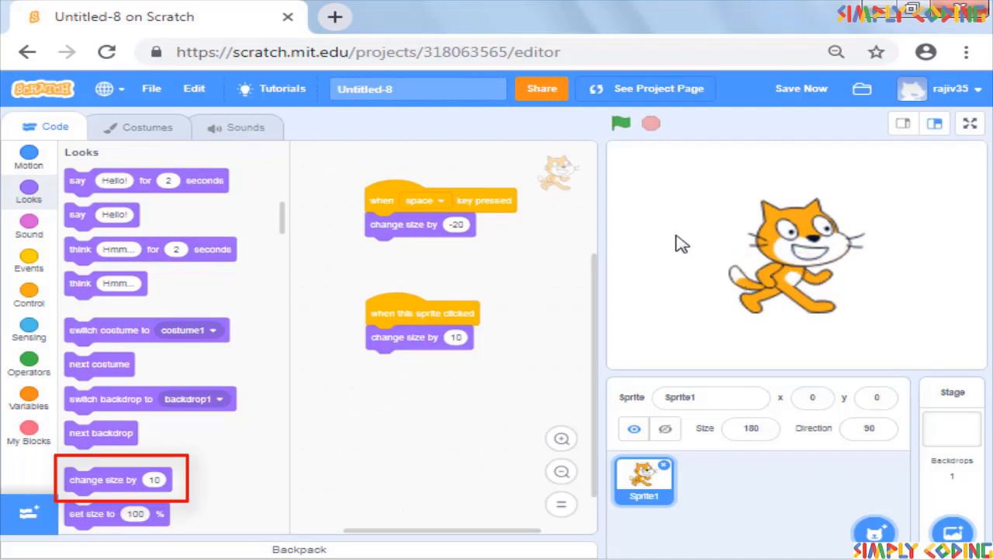
pyautogui.click(620, 124)
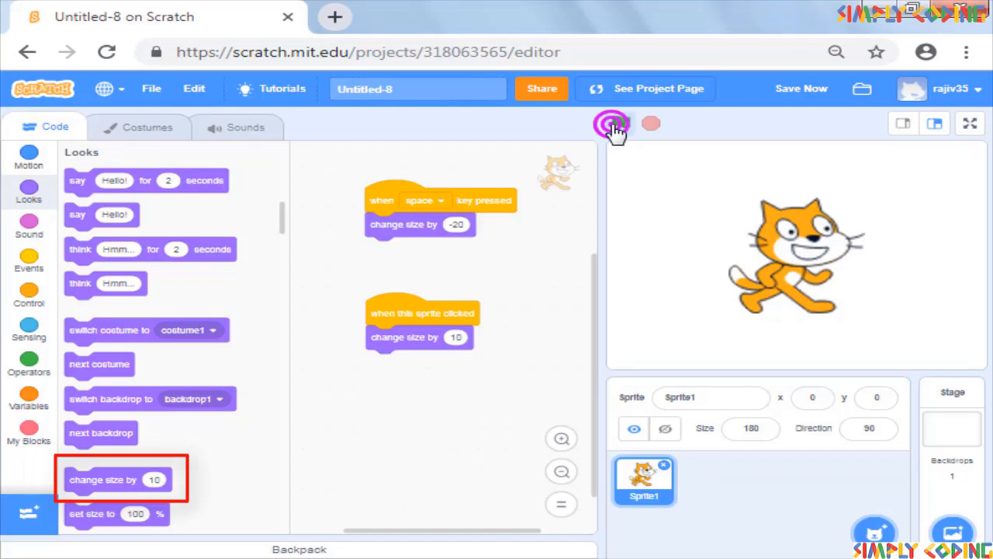
pyautogui.click(621, 124)
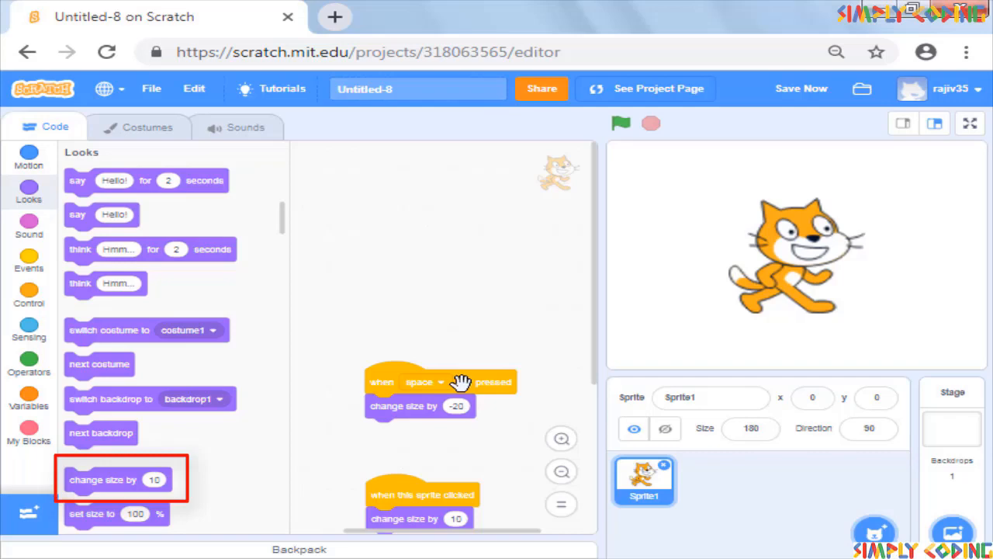
pyautogui.click(29, 260)
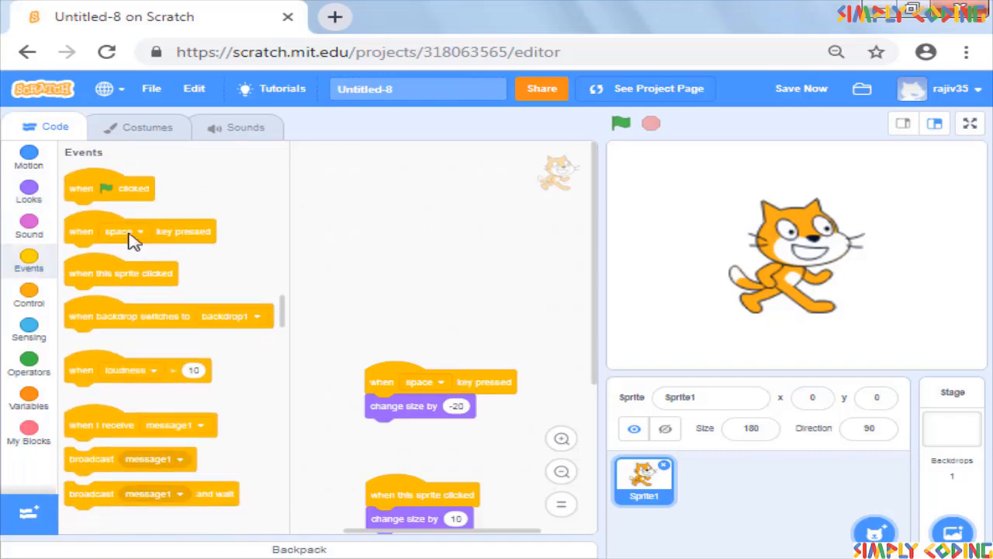
# Step: Attach 'set size to 100%' under 'when green flag clicked' and run it to reset the cat
pyautogui.moveTo(109, 188); pyautogui.dragTo(438, 195)
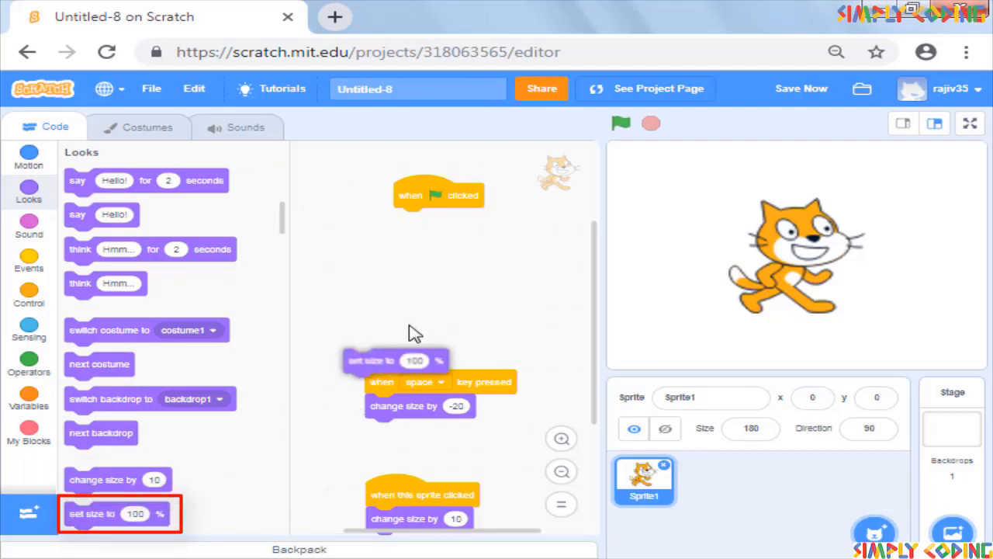
pyautogui.moveTo(395, 360); pyautogui.dragTo(447, 219)
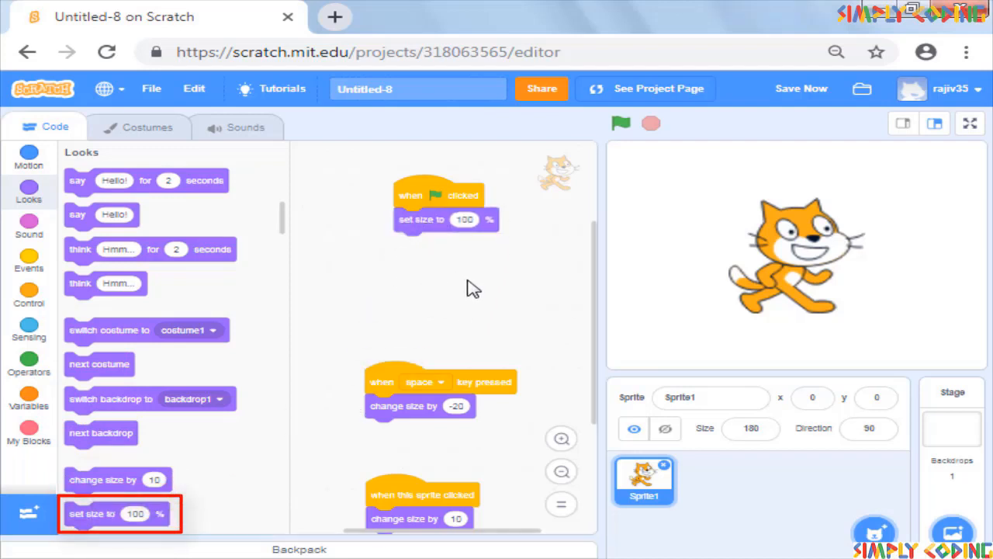
pyautogui.click(621, 124)
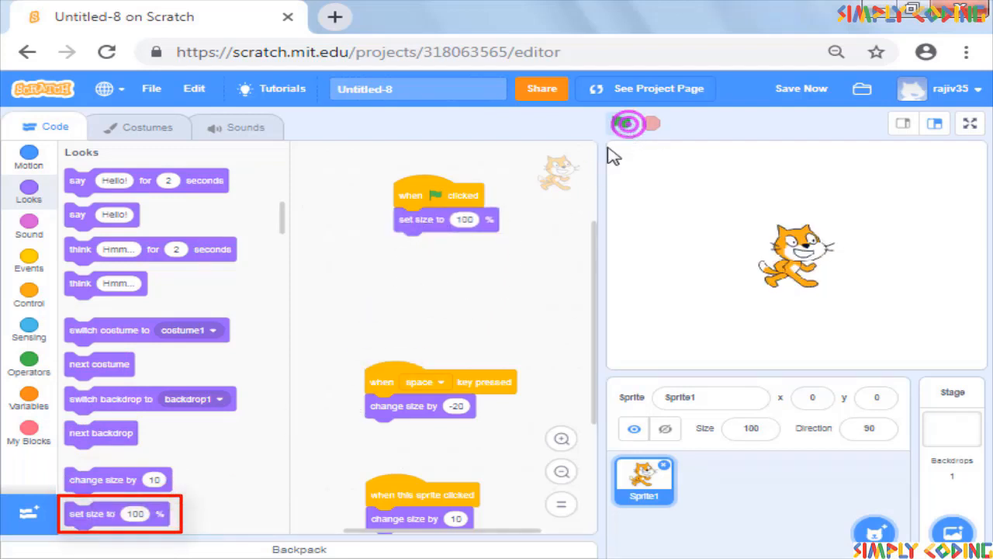
pyautogui.click(627, 124)
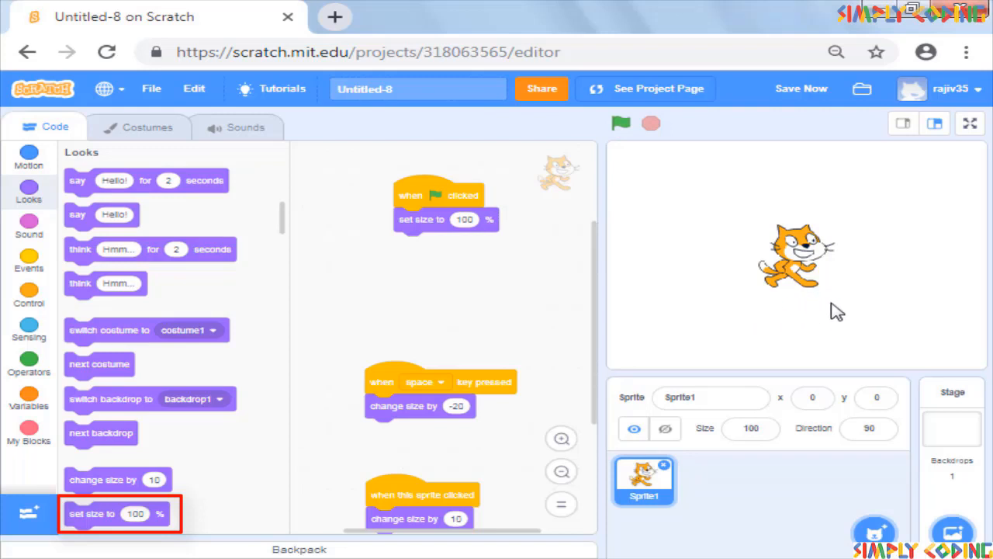
pyautogui.moveTo(824, 316)
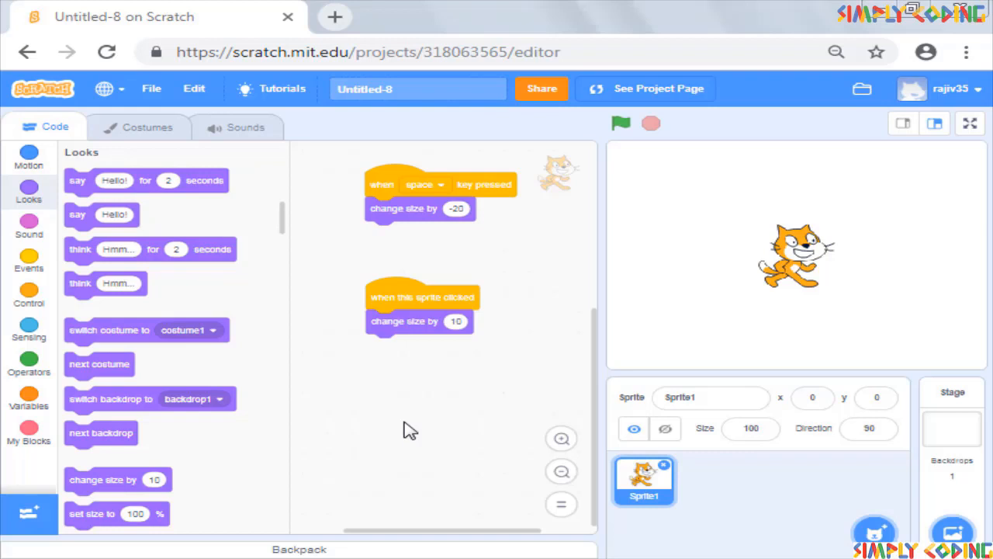
# Step: Select the Stage thumbnail in the stage pane
pyautogui.click(951, 419)
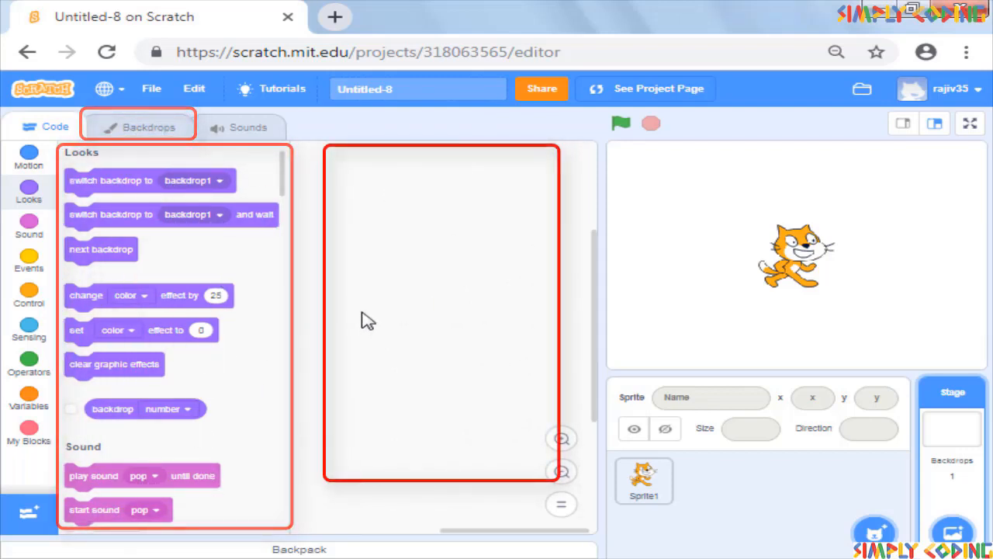
pyautogui.moveTo(423, 336)
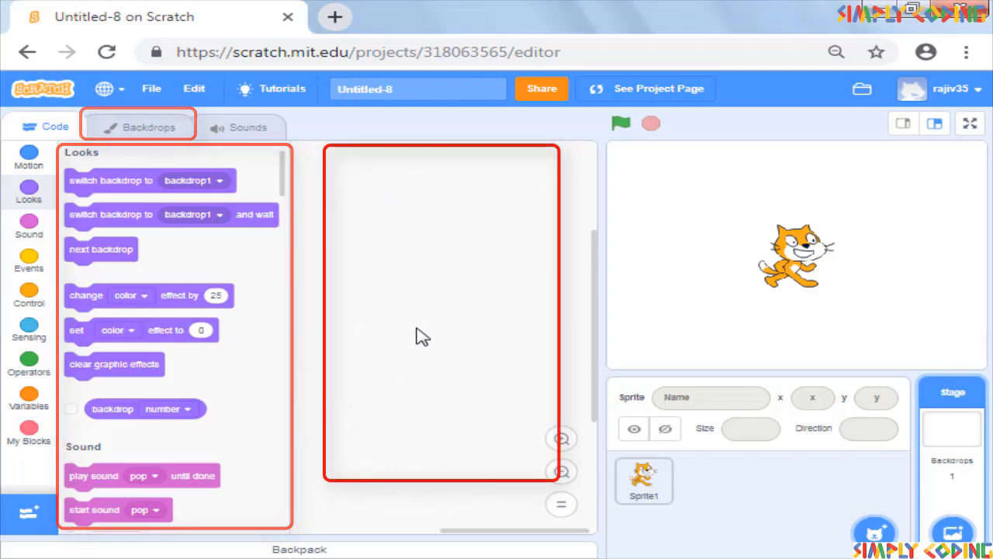
pyautogui.moveTo(463, 332)
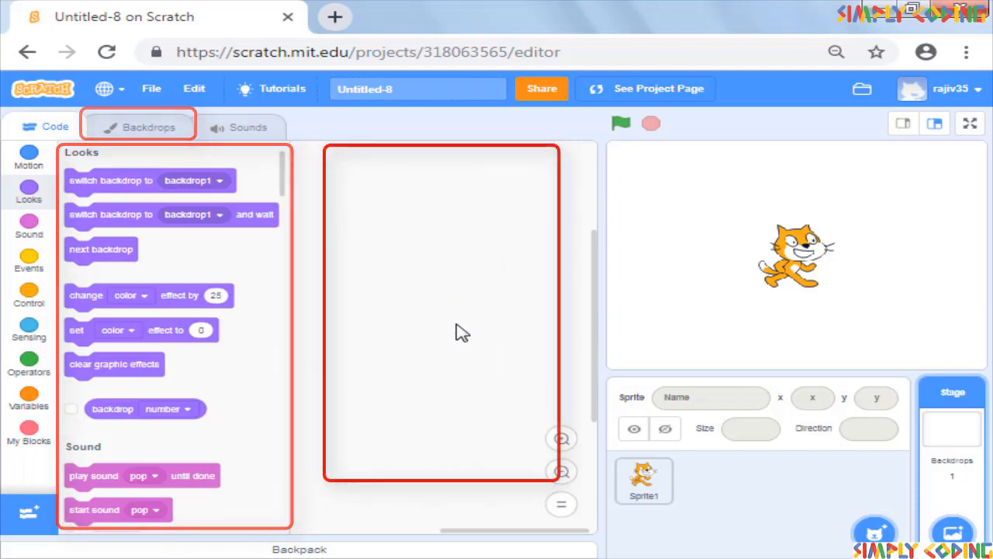
pyautogui.moveTo(466, 332)
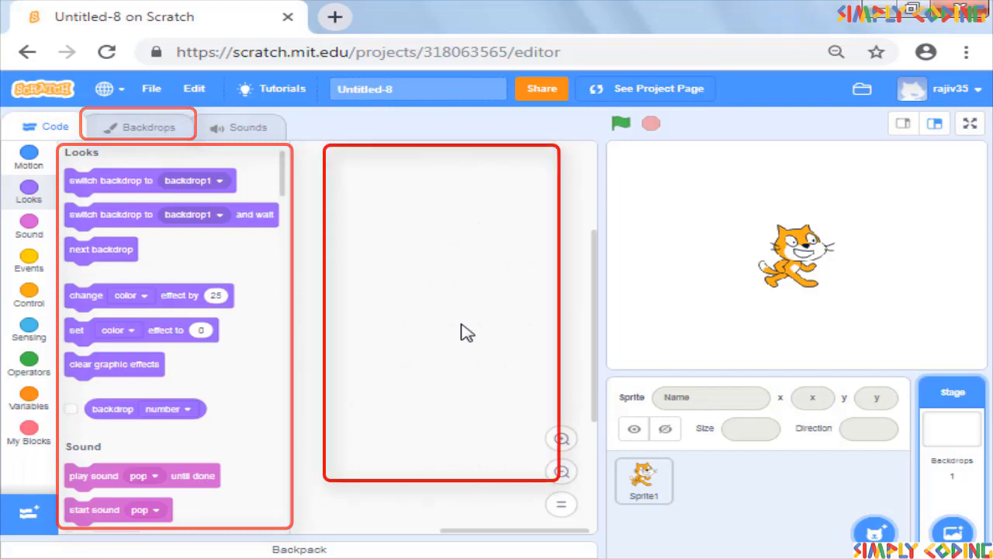
# Step: From the Backdrops tab, add Canyon, Blue Sky and Colorful City from the backdrop library
pyautogui.click(148, 126)
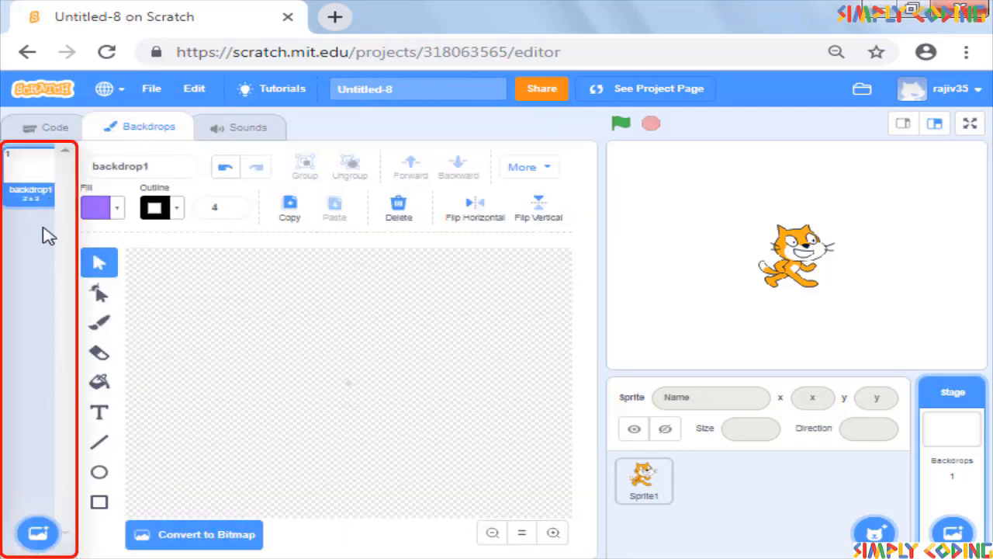
pyautogui.moveTo(155, 374)
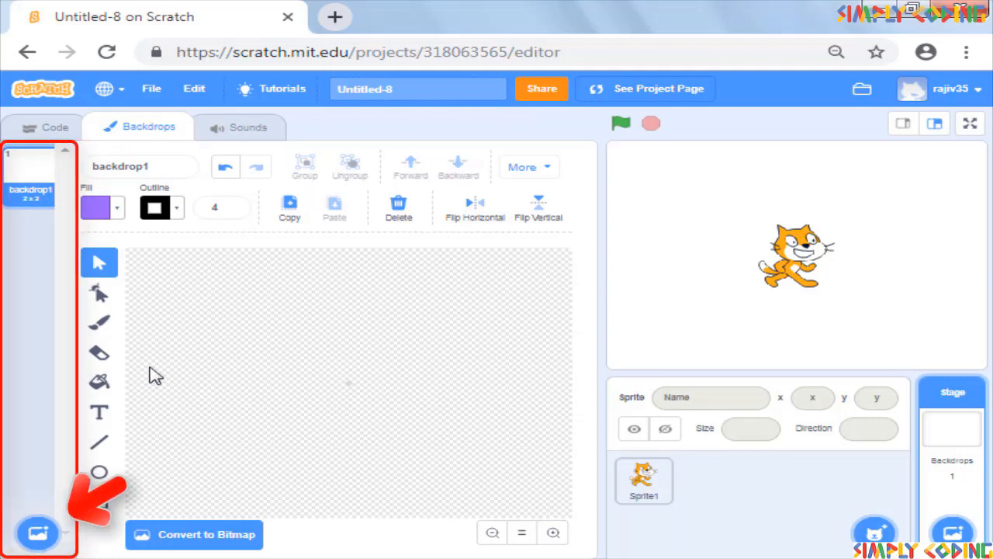
pyautogui.click(37, 533)
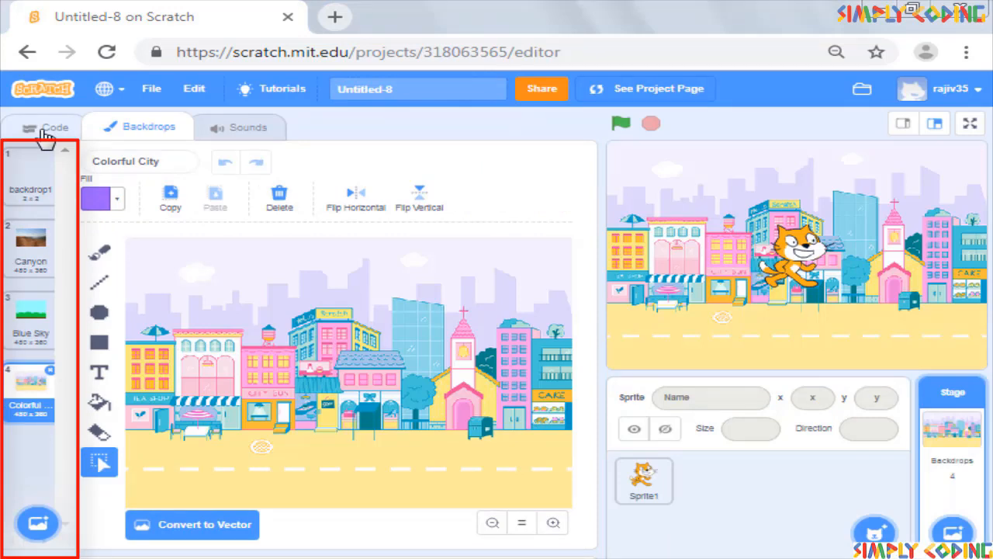
# Step: Build 'when stage clicked' then 'next backdrop' on the Stage and test it by clicking the stage
pyautogui.click(45, 127)
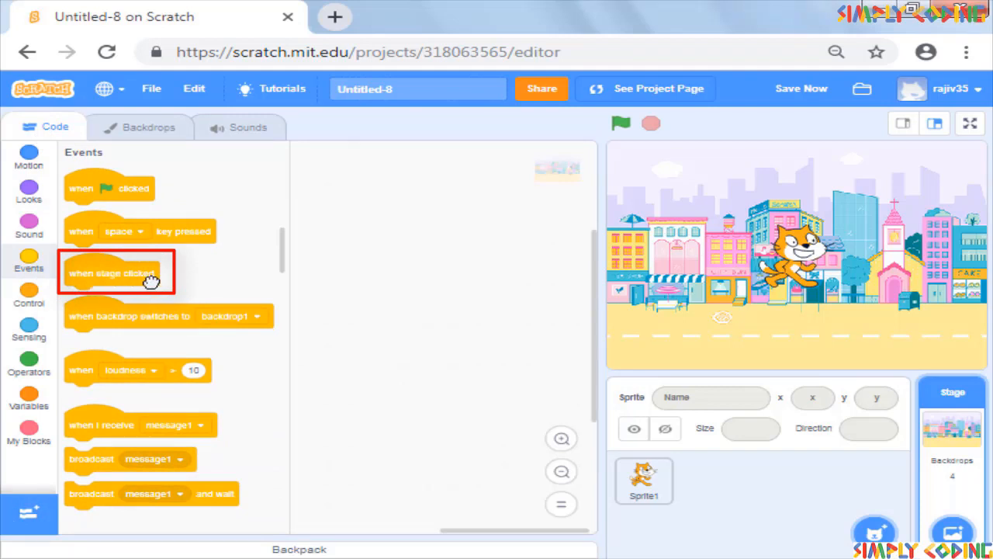
pyautogui.moveTo(117, 272); pyautogui.dragTo(427, 229)
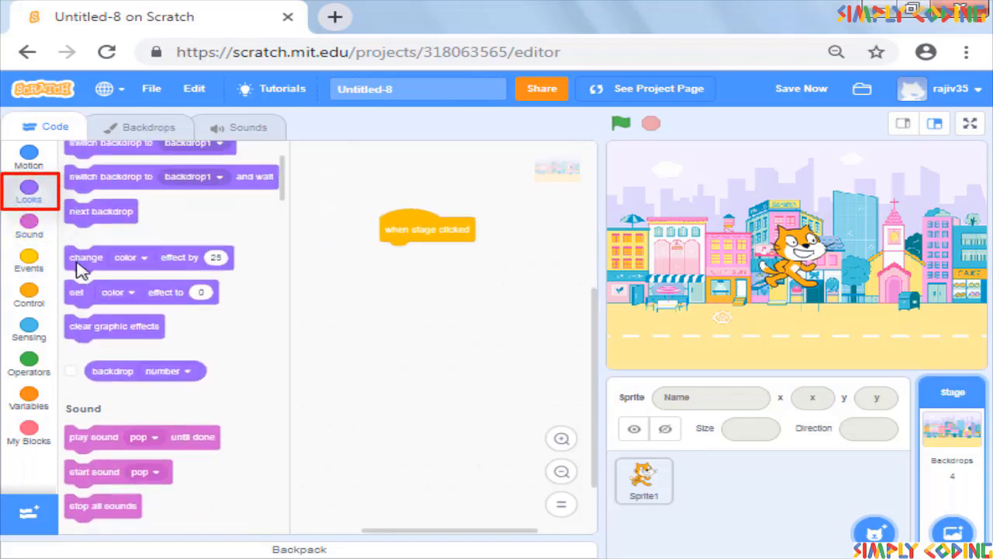
pyautogui.scroll(-3)
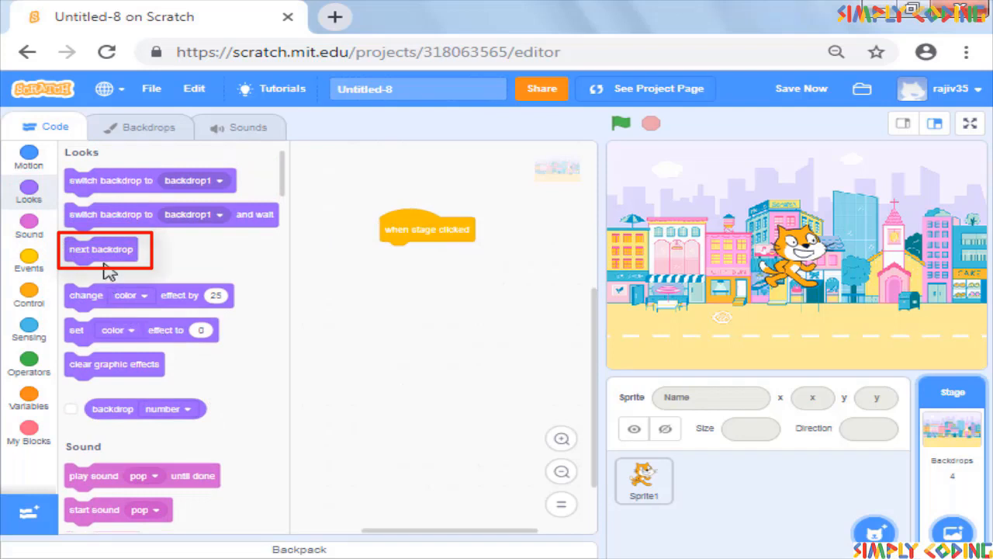
pyautogui.moveTo(101, 249); pyautogui.dragTo(415, 253)
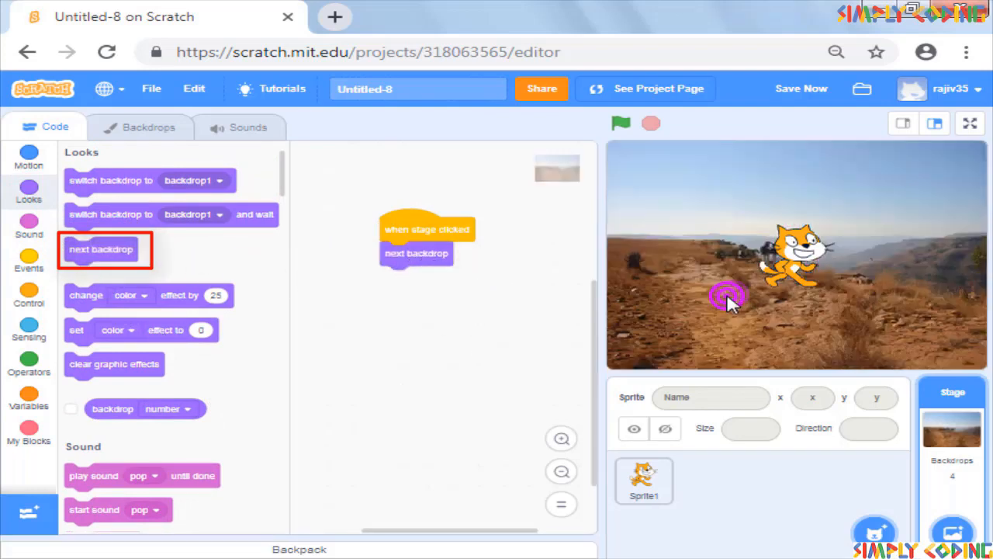
pyautogui.click(725, 299)
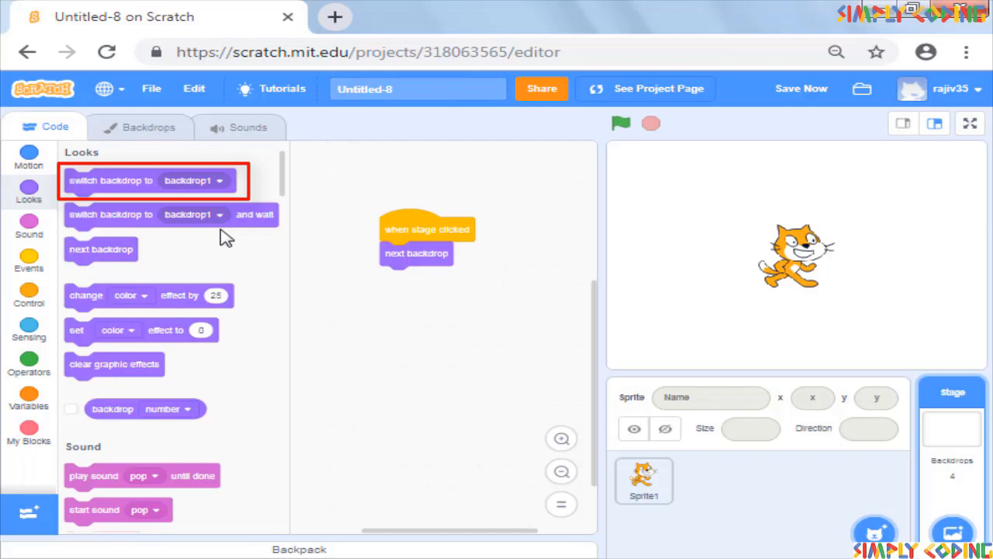
pyautogui.moveTo(203, 180)
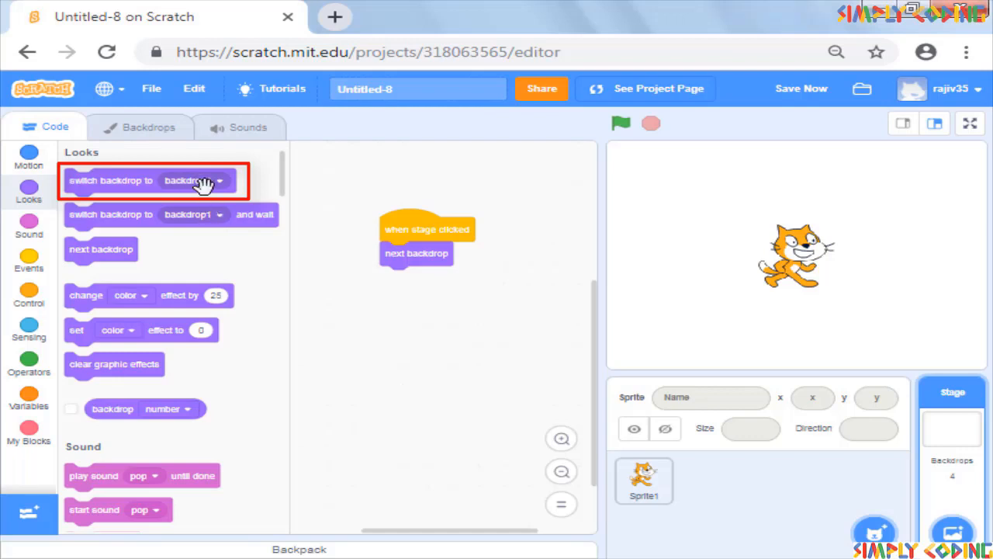
# Step: Check the backdrops listed in the 'switch backdrop to' dropdown
pyautogui.click(194, 180)
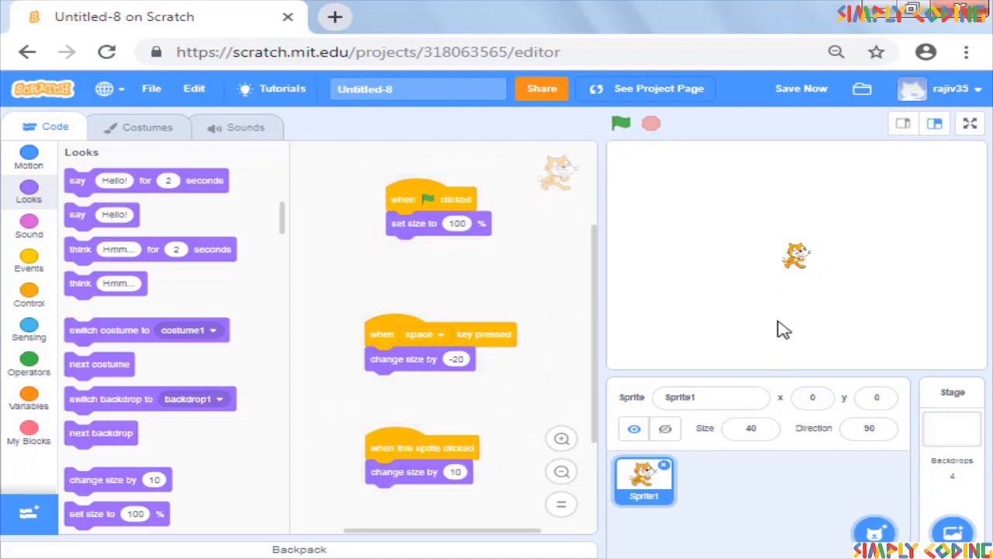
# Step: Run every script: reset the cat, click to grow it, press Space to shrink it, change the backdrop
pyautogui.click(799, 264)
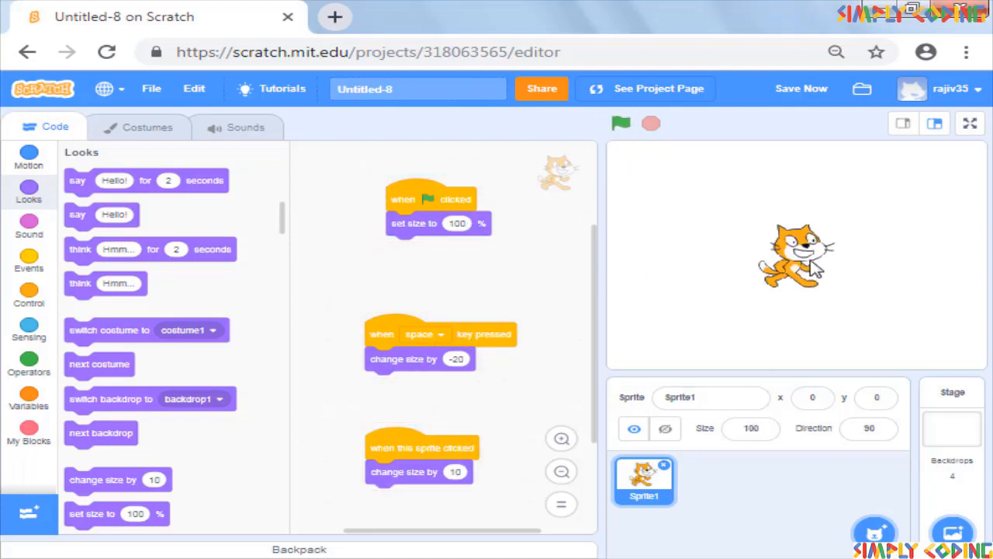
pyautogui.click(788, 267)
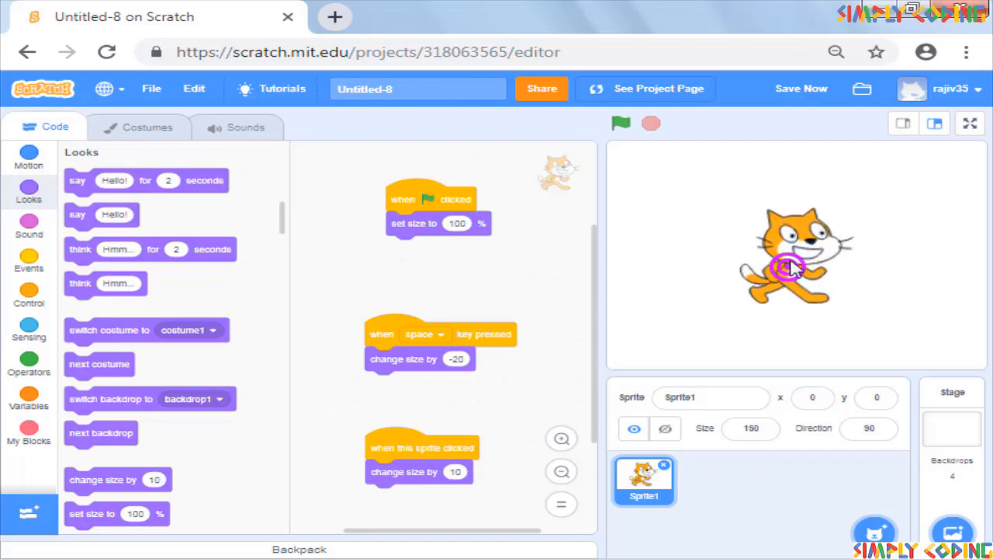
pyautogui.press('space')
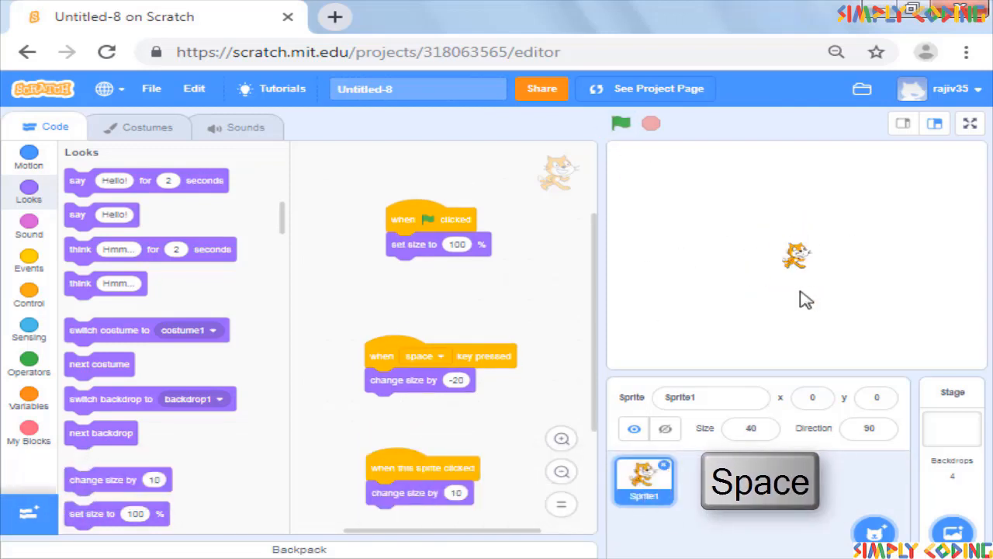
pyautogui.click(620, 124)
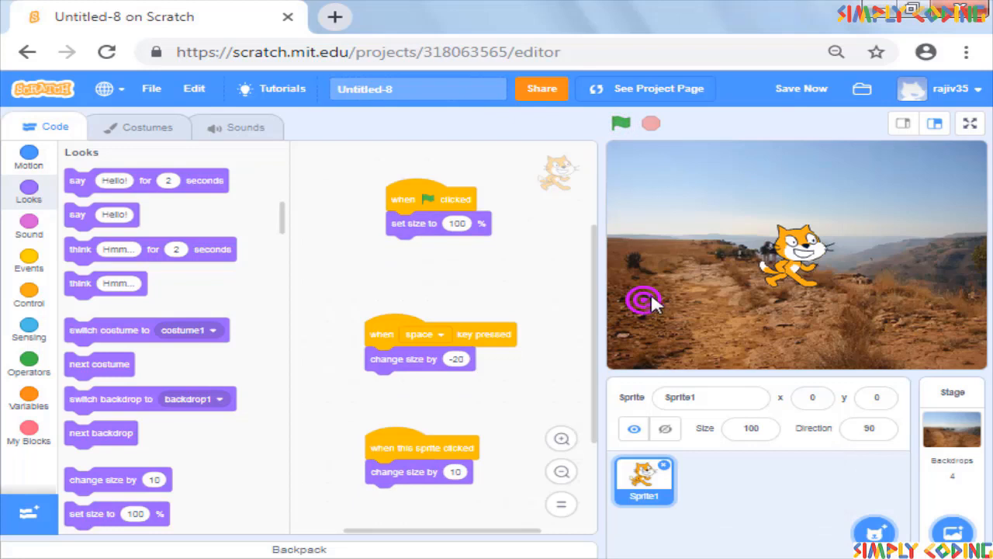